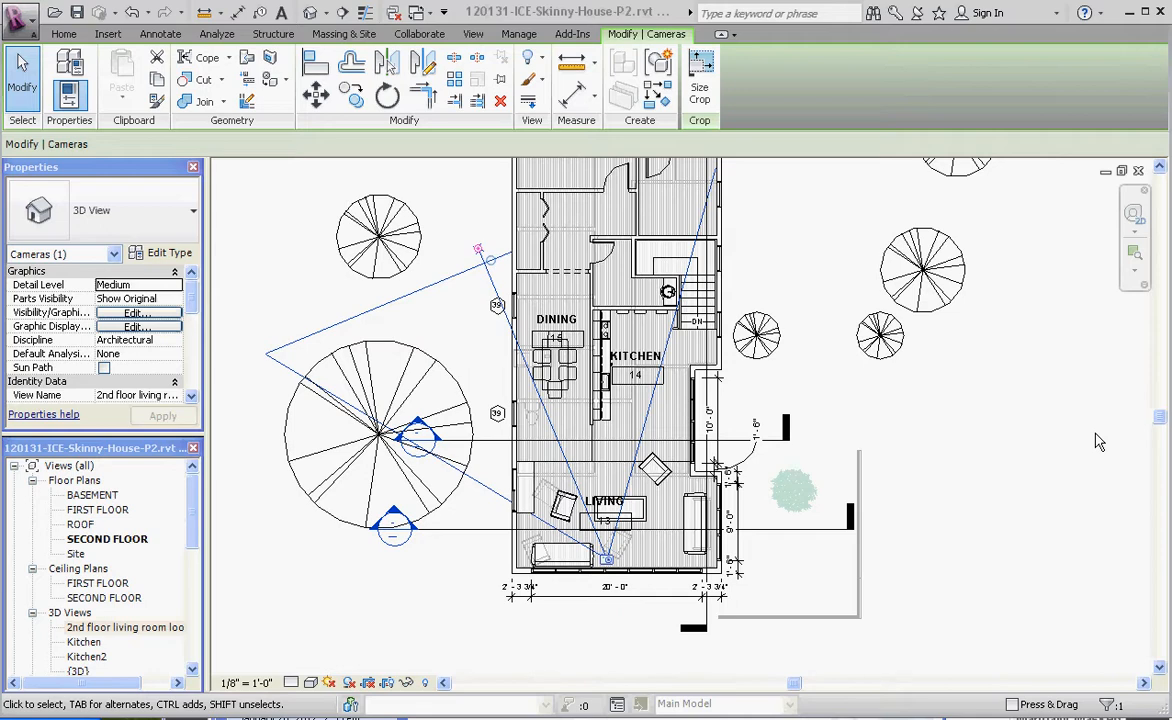
mouse_move(896, 434)
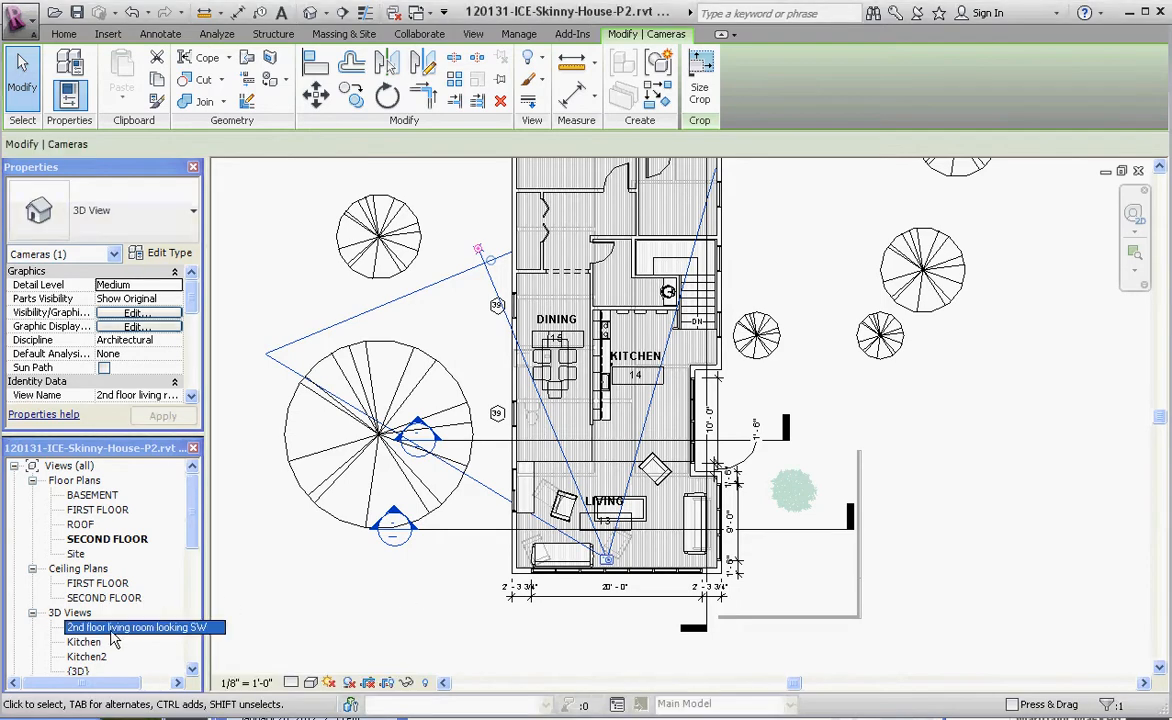
- Open the '2nd floor living room looking SW' camera view from the Project Browser
double_click(136, 628)
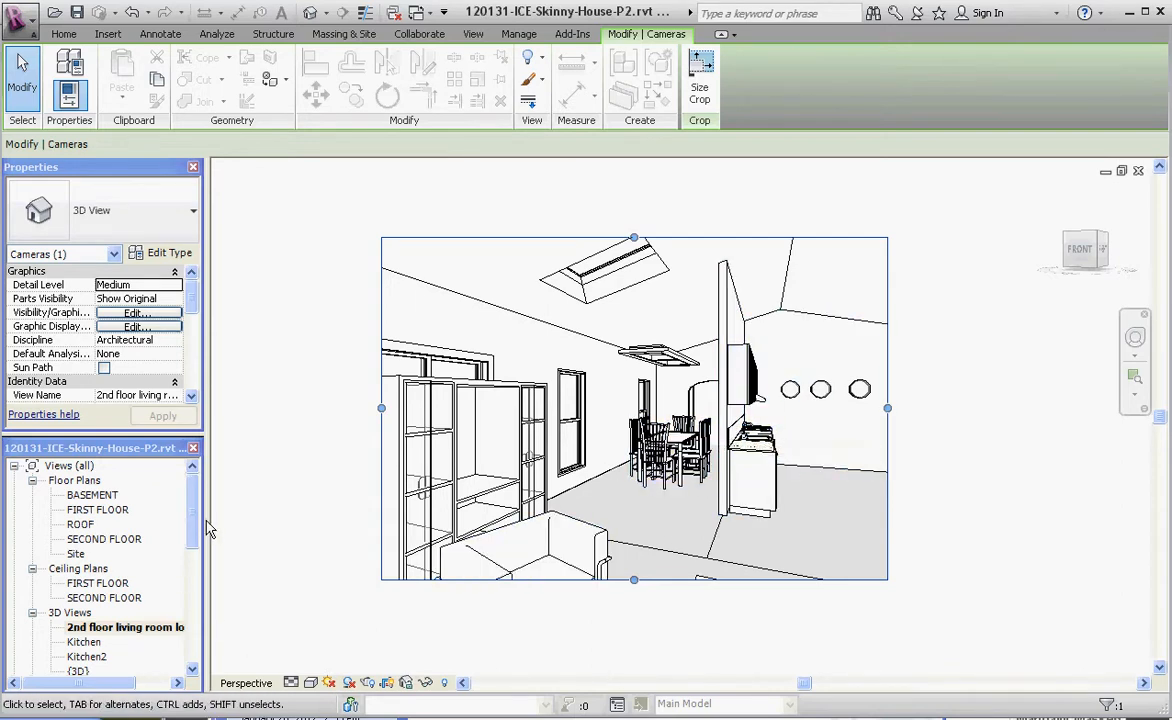
mouse_move(96, 544)
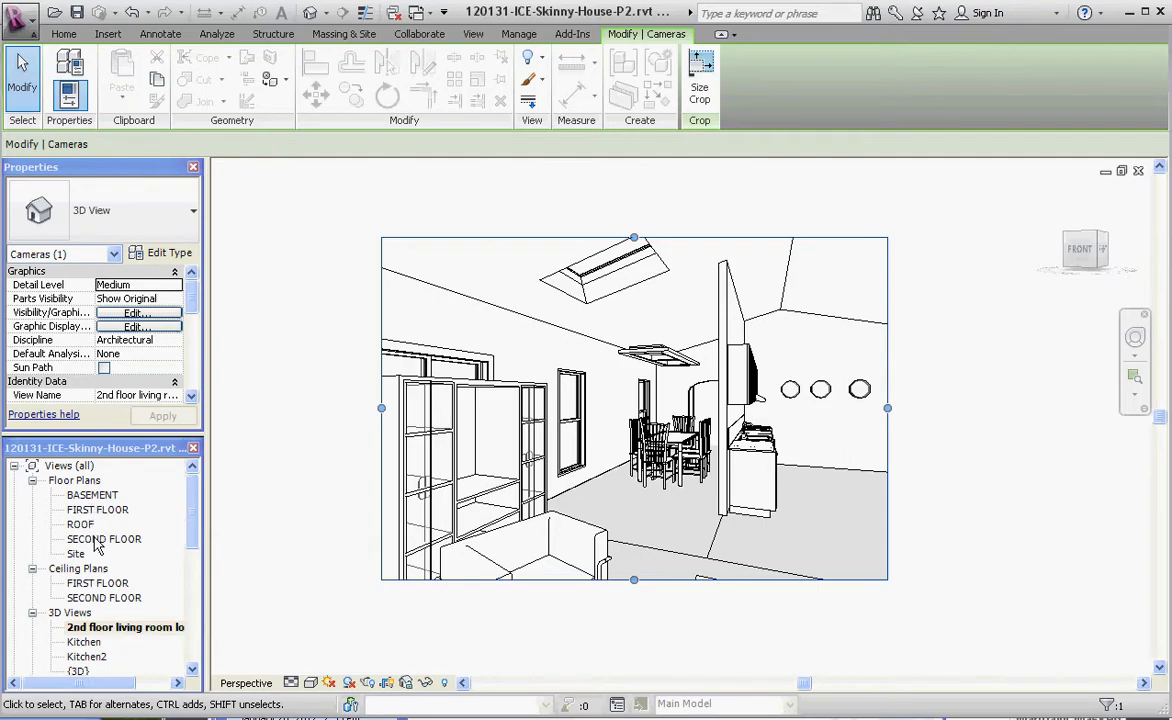
- Return to the SECOND FLOOR plan and inspect the kitchen casework beside the dining room
double_click(104, 540)
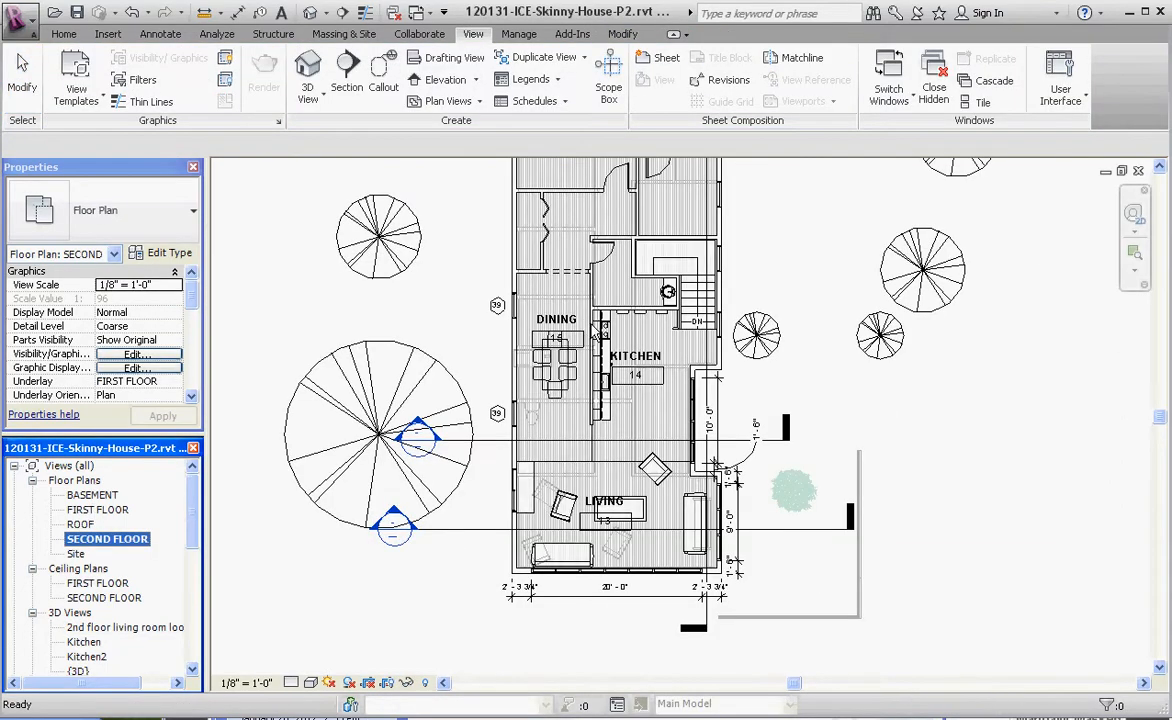
left_click(604, 340)
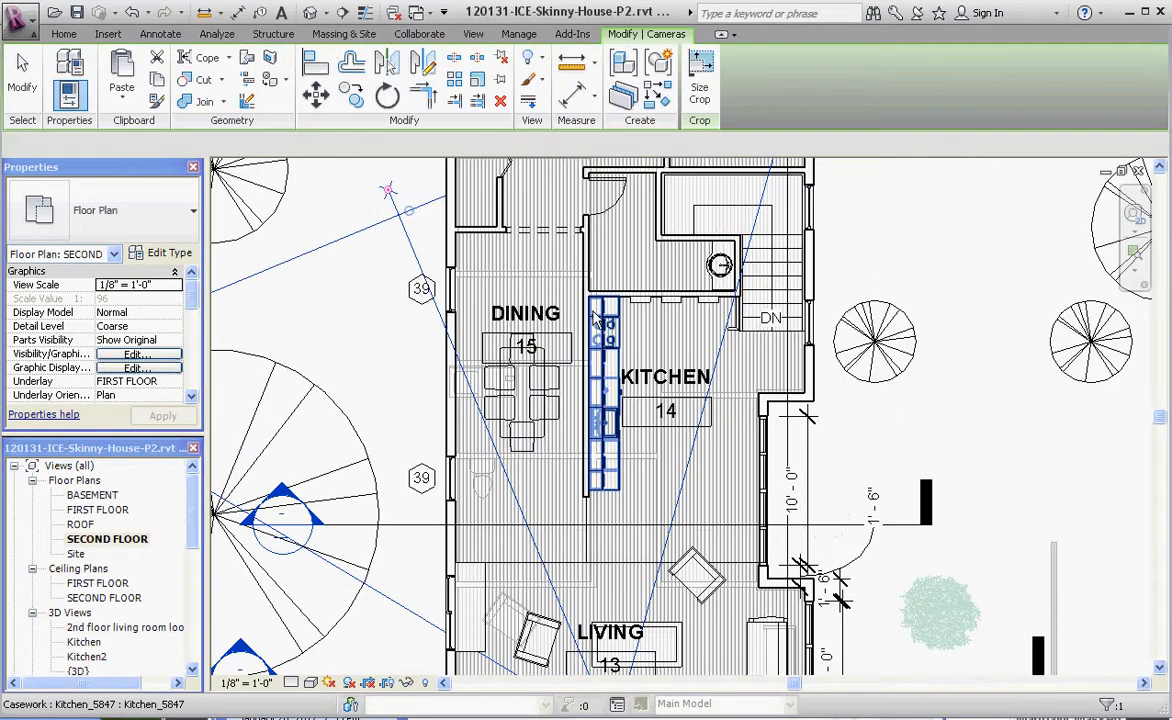
left_click(472, 32)
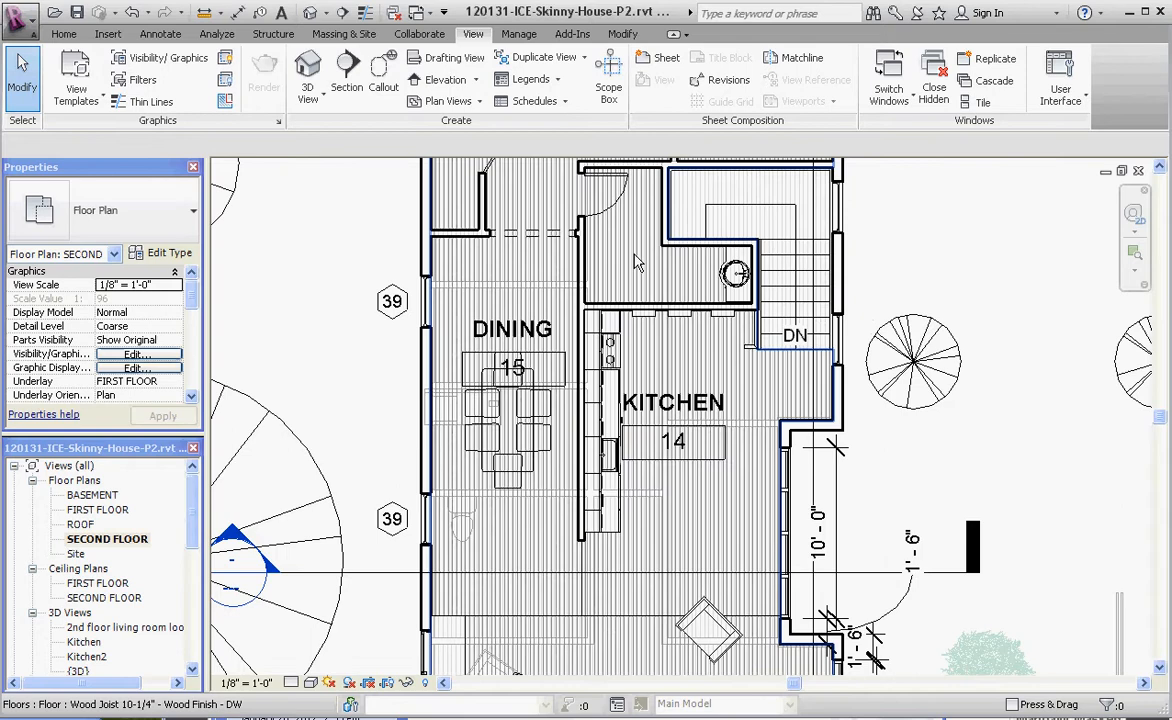
mouse_move(584, 276)
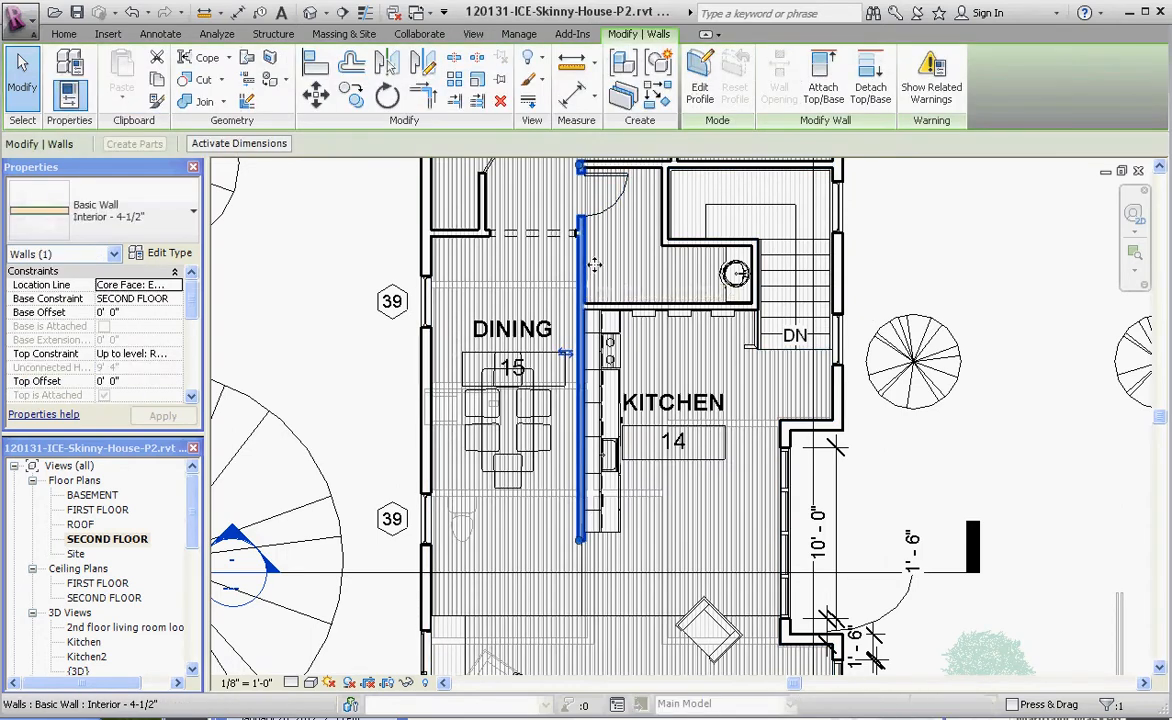
mouse_move(604, 272)
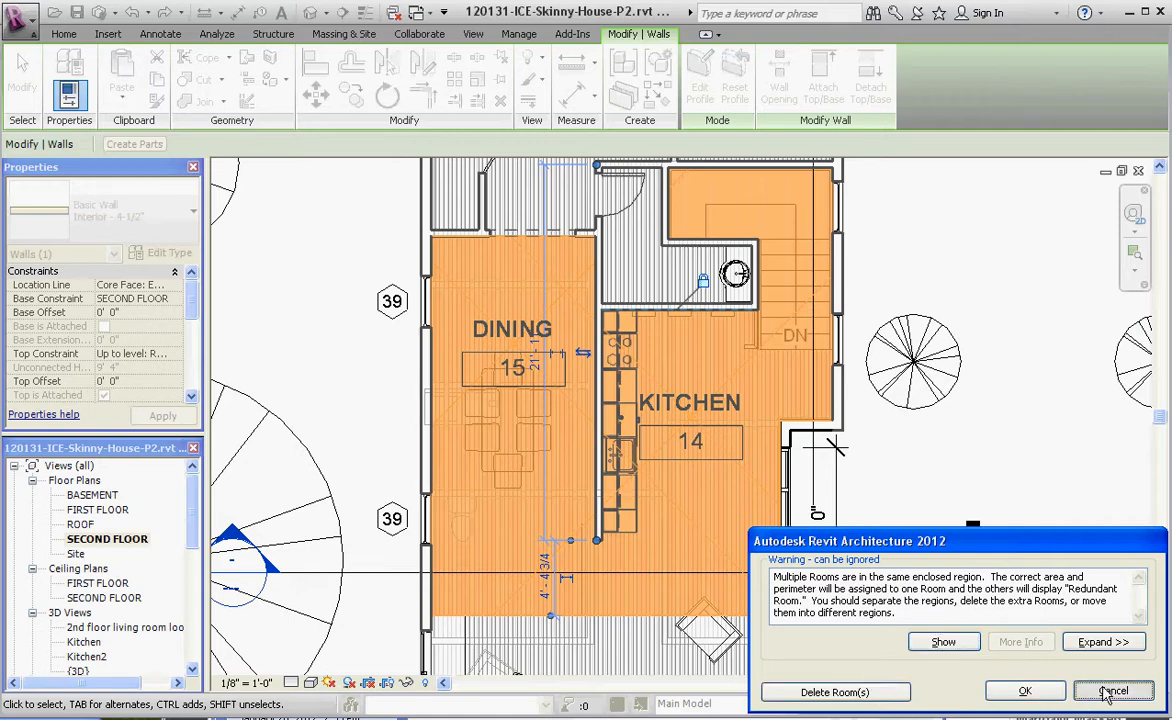
left_click(1112, 692)
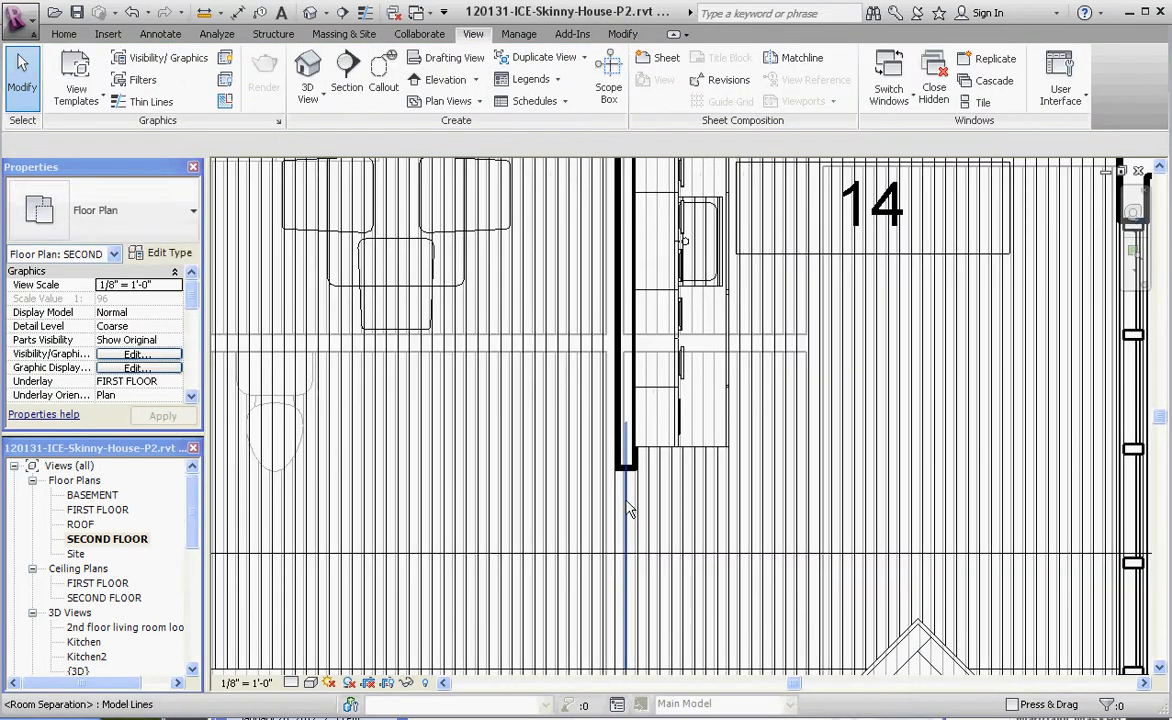
left_click(624, 470)
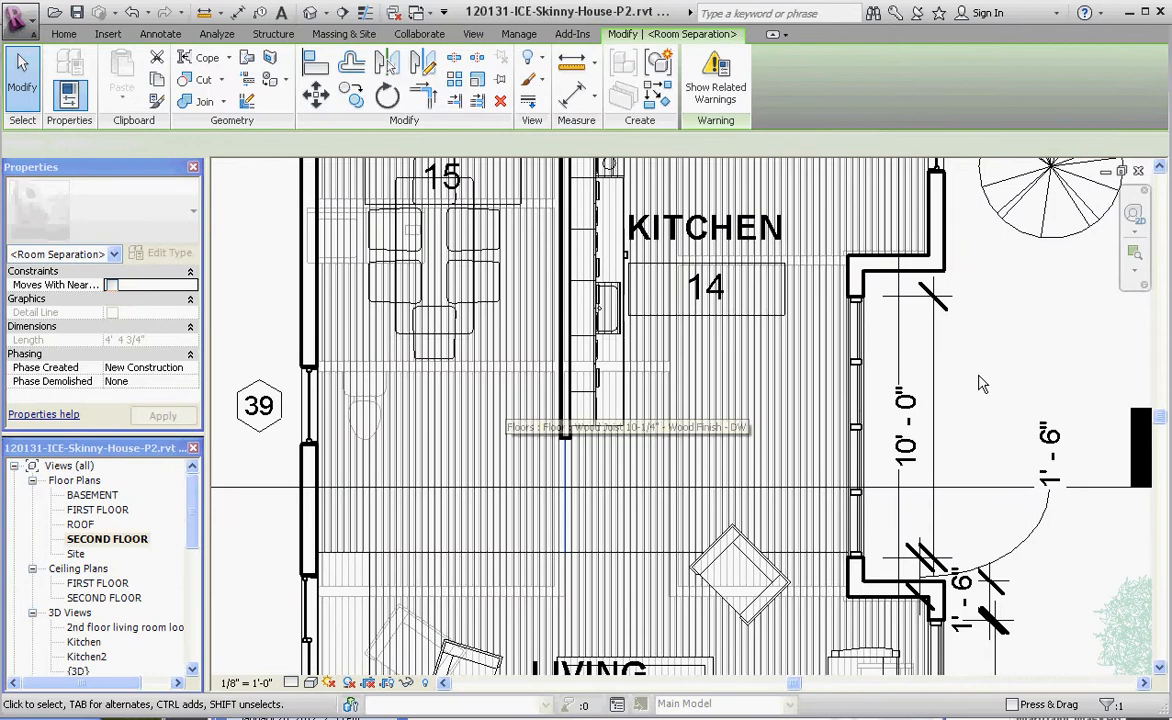
left_click(472, 32)
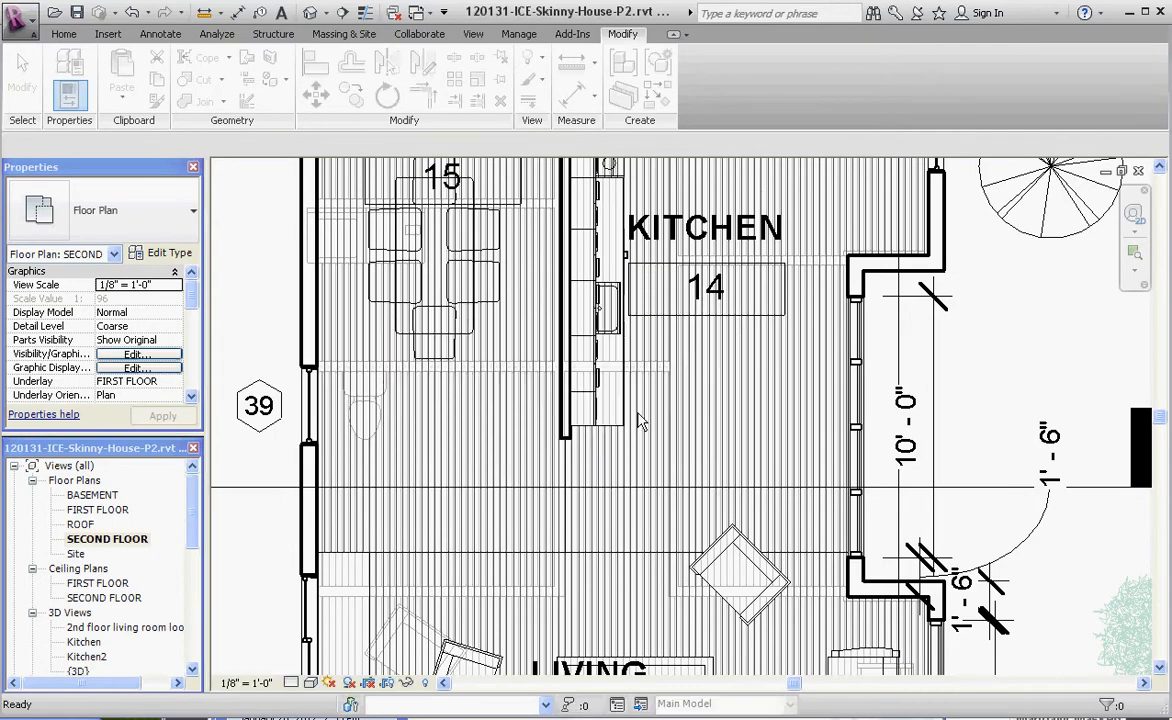
mouse_move(584, 452)
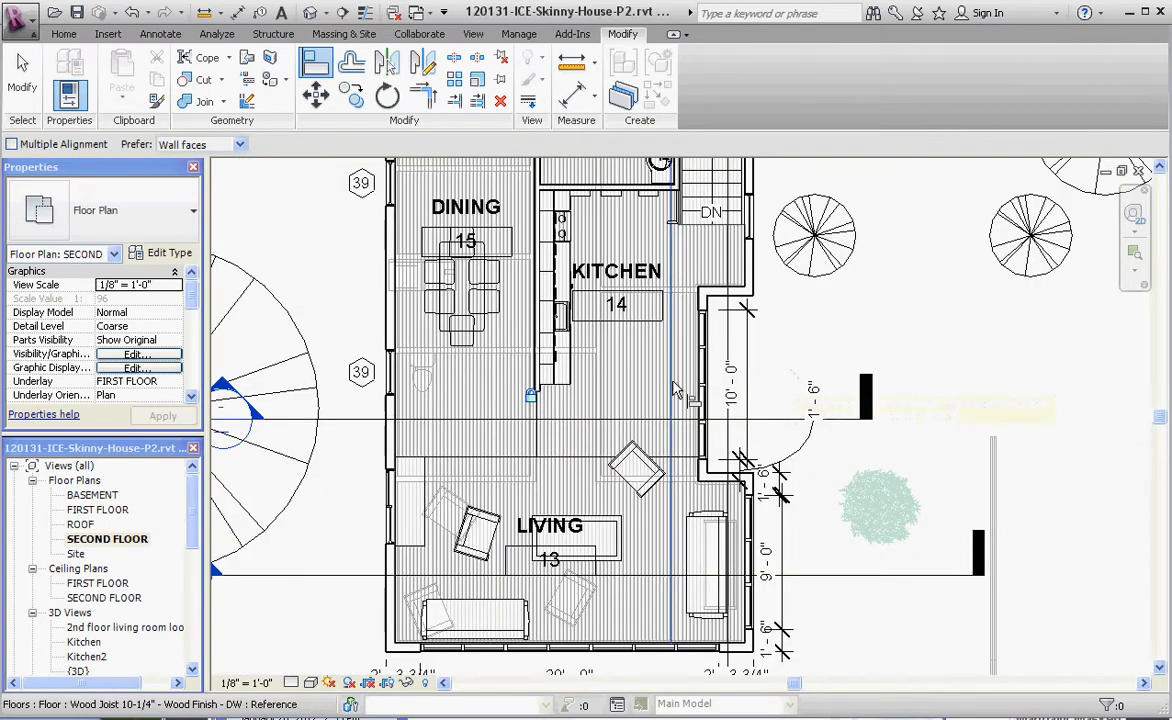
left_click(556, 290)
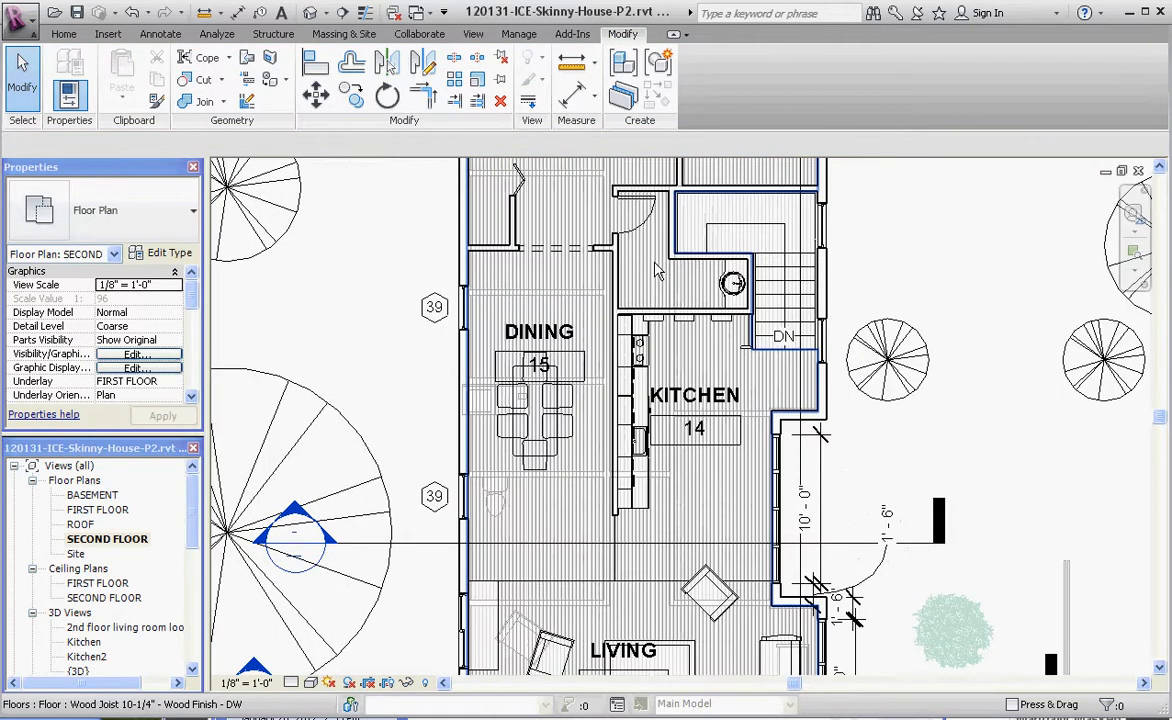
mouse_move(536, 288)
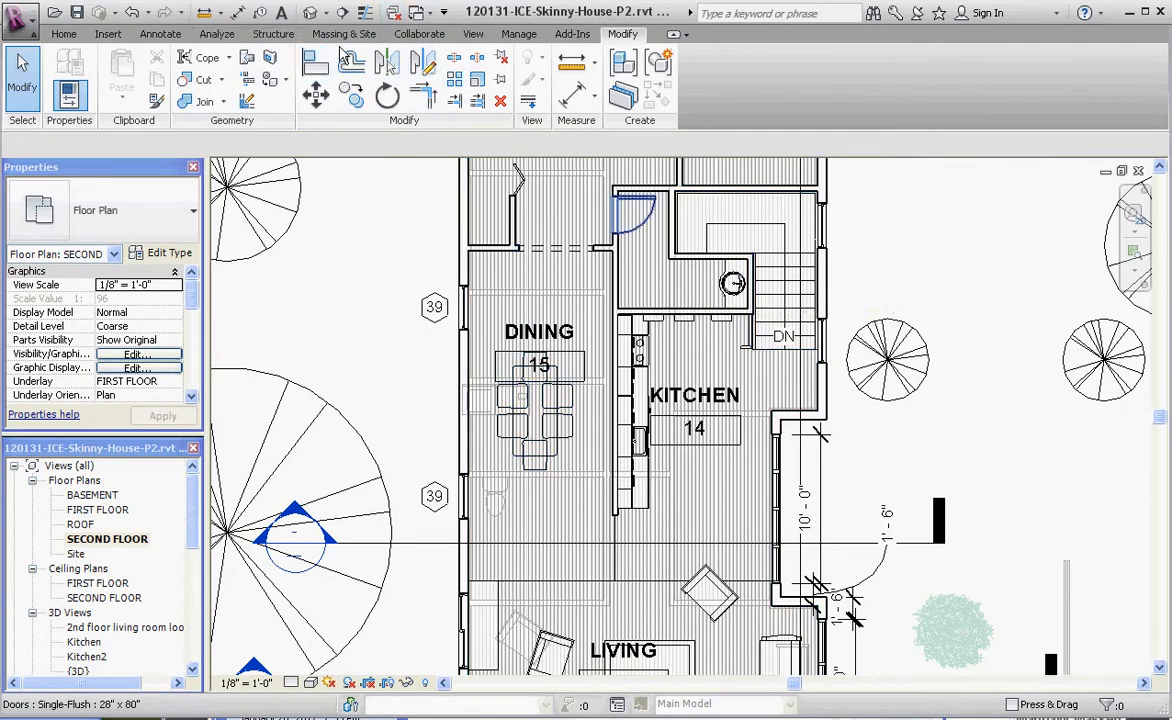
mouse_move(388, 86)
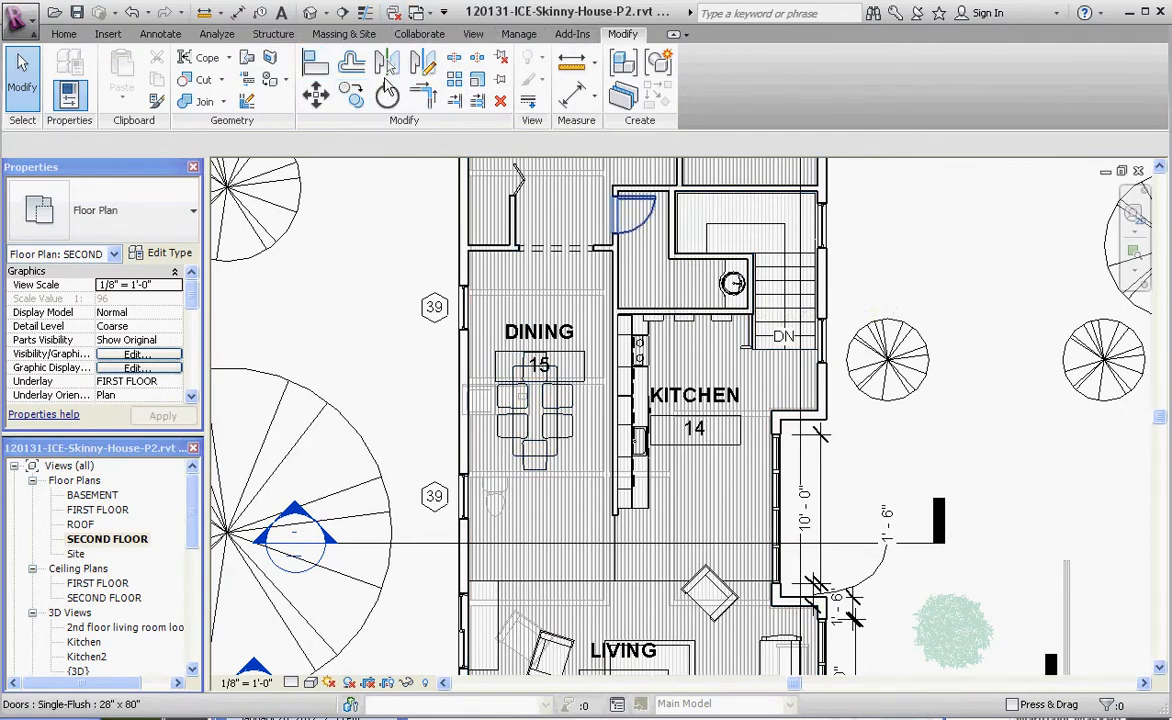
mouse_move(452, 64)
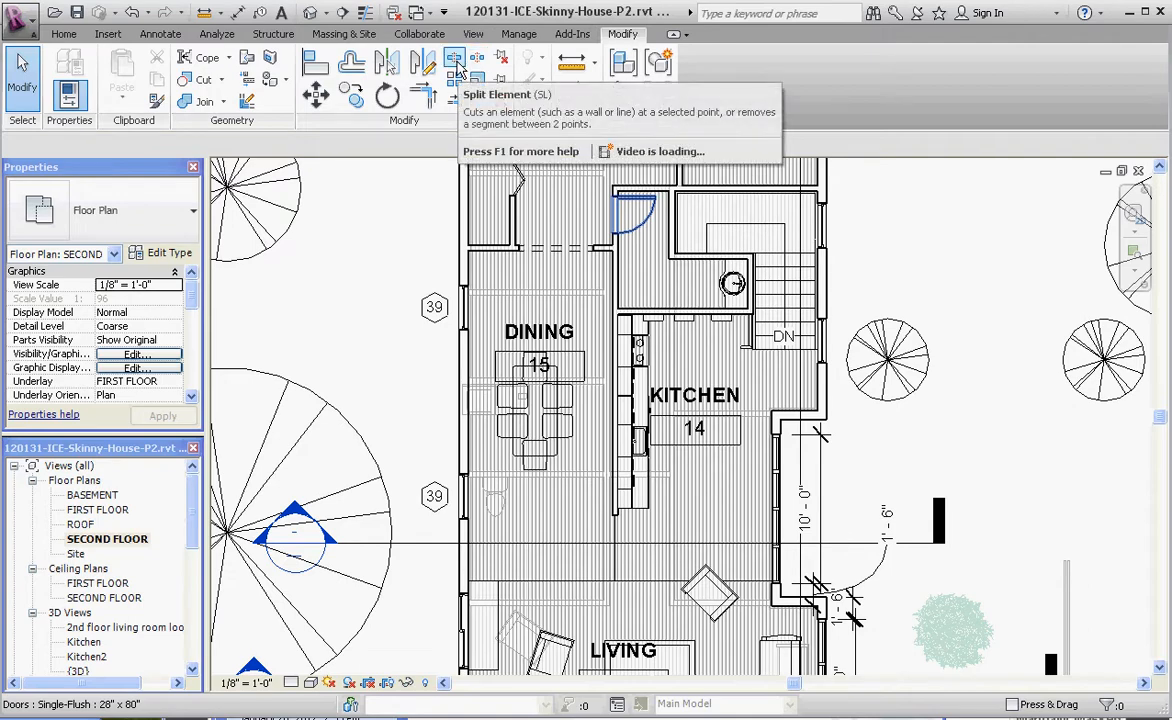
- Start the Split Element tool to divide the dining/kitchen wall
left_click(456, 62)
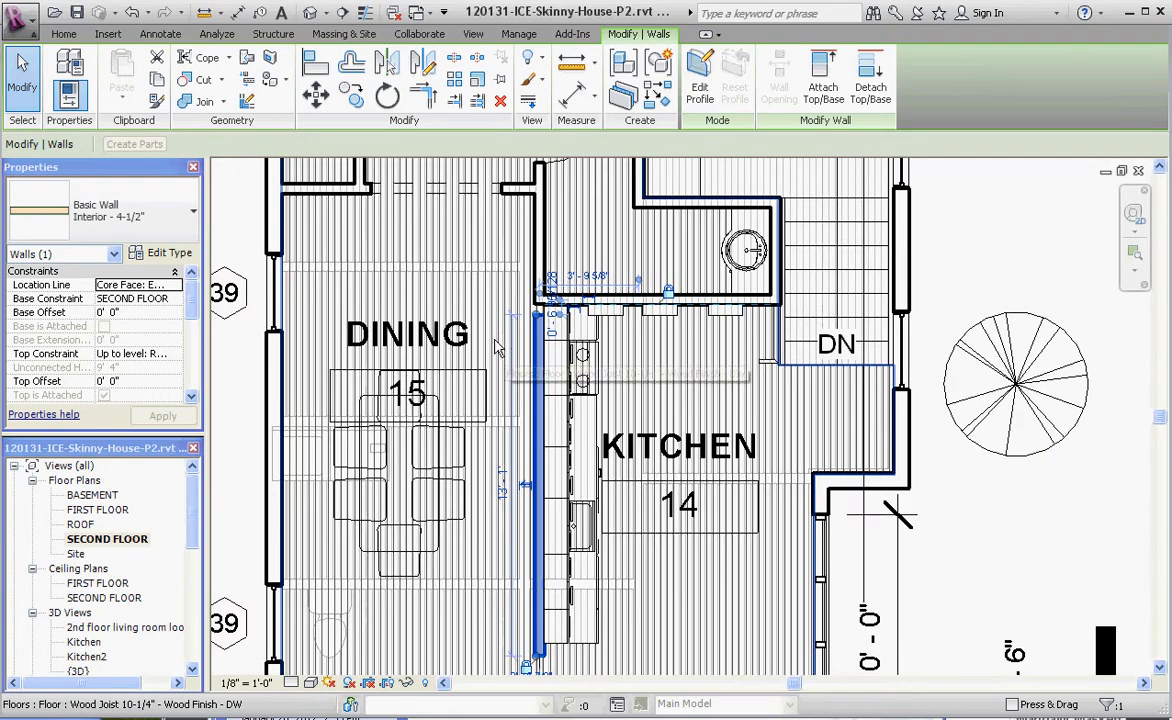
- Move the split-off wall piece back against the kitchen casework
left_click(408, 332)
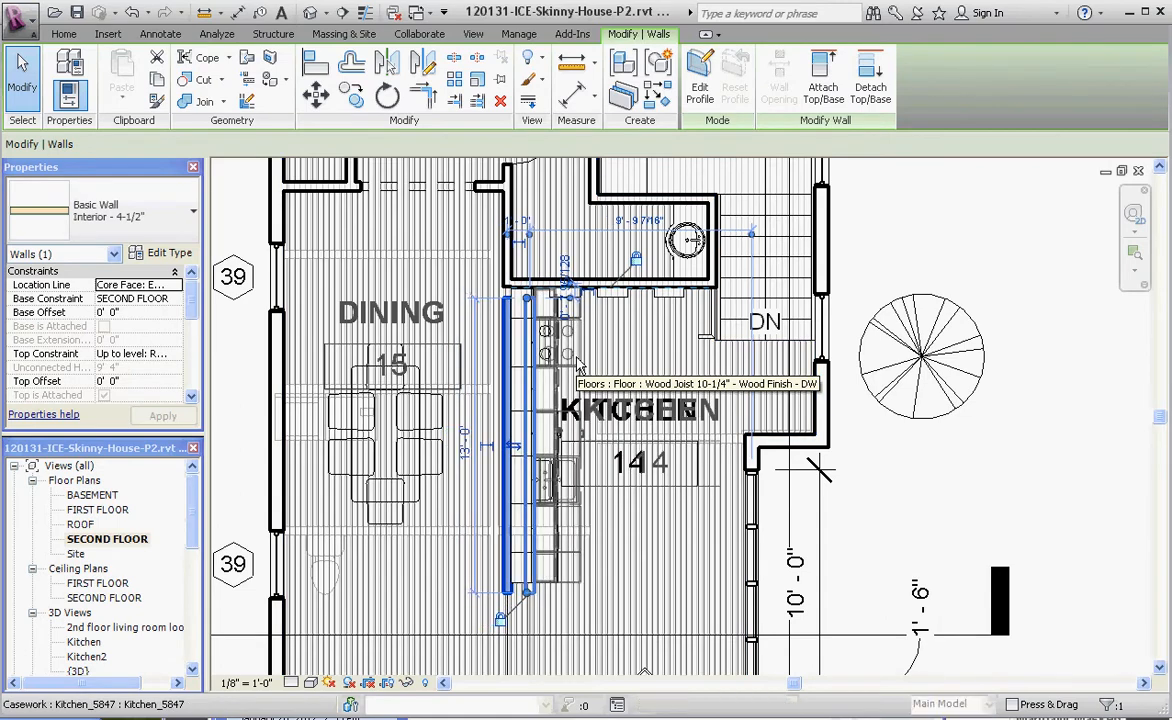
left_click(560, 350)
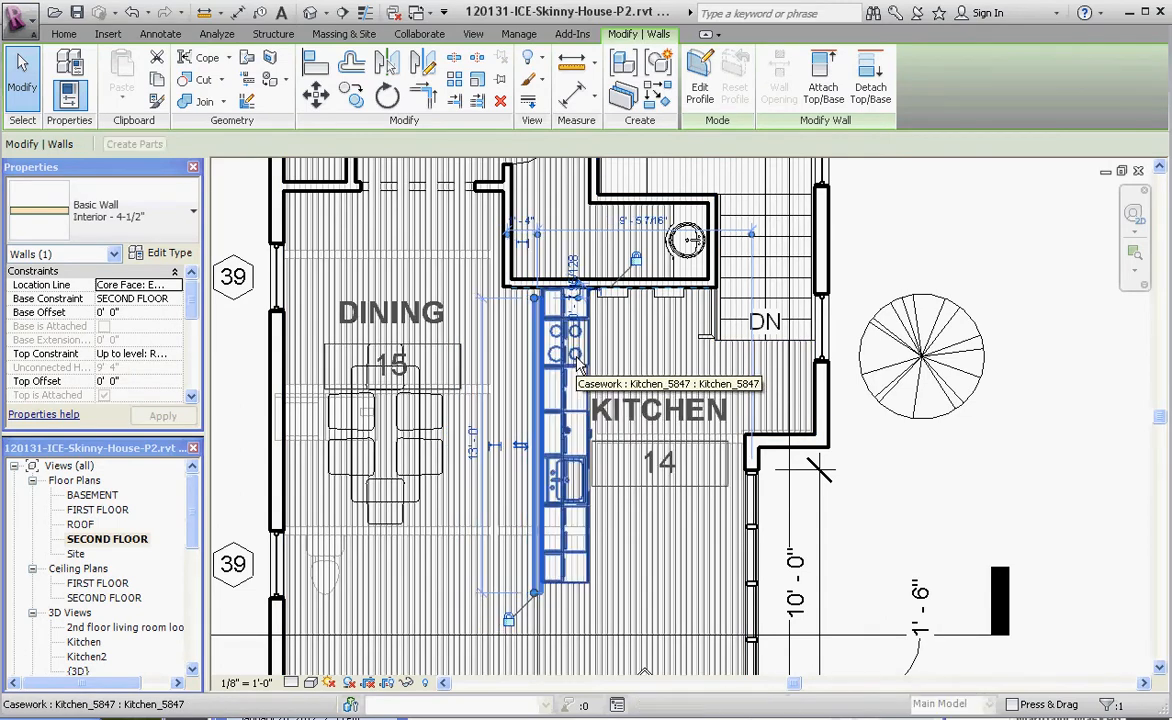
left_click(996, 276)
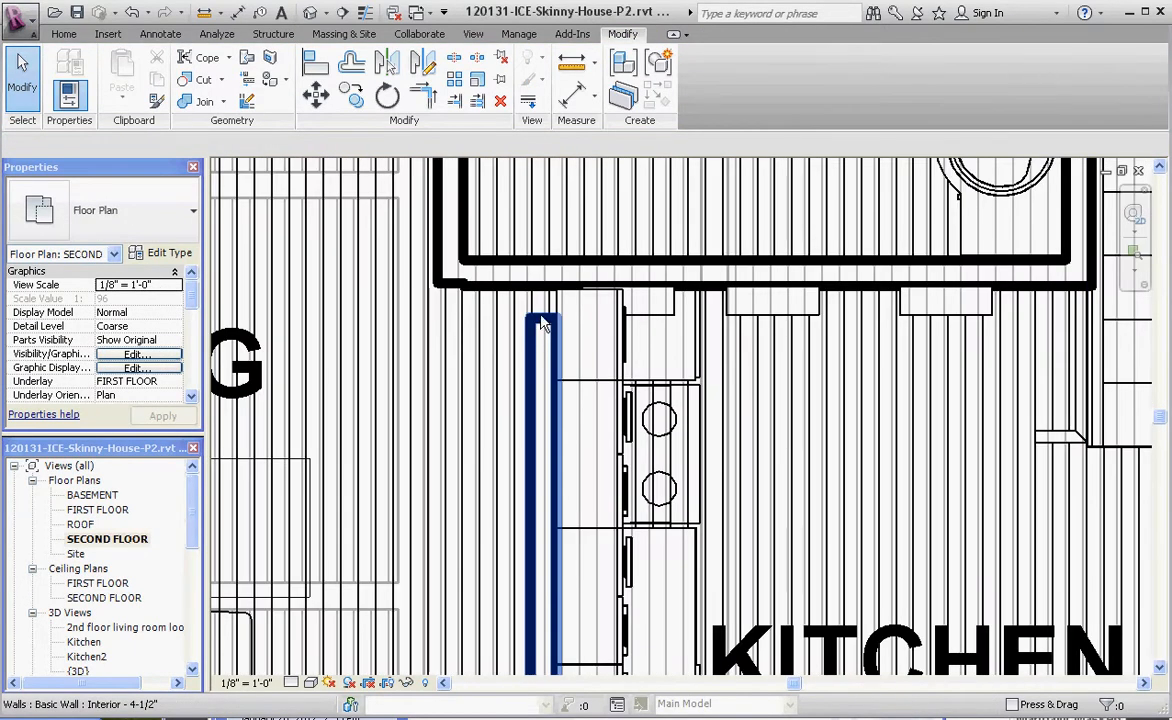
- Reposition the remaining short wall segment near the stairs to widen the dining room
left_click(544, 320)
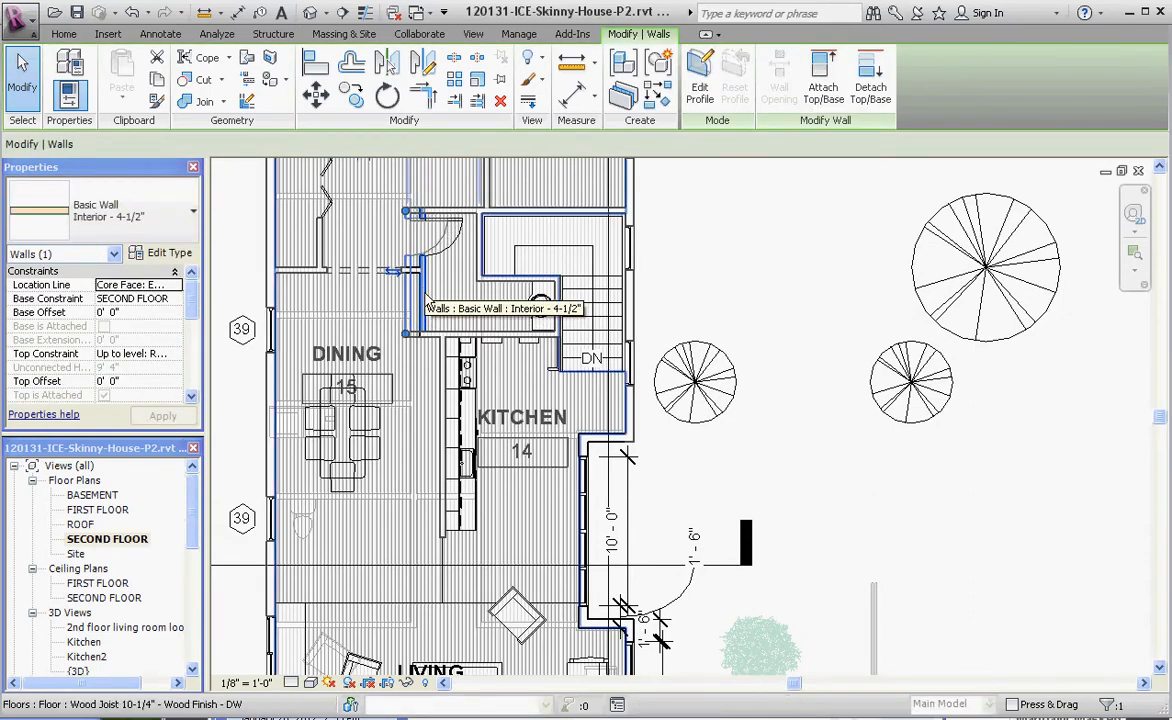
left_click(436, 318)
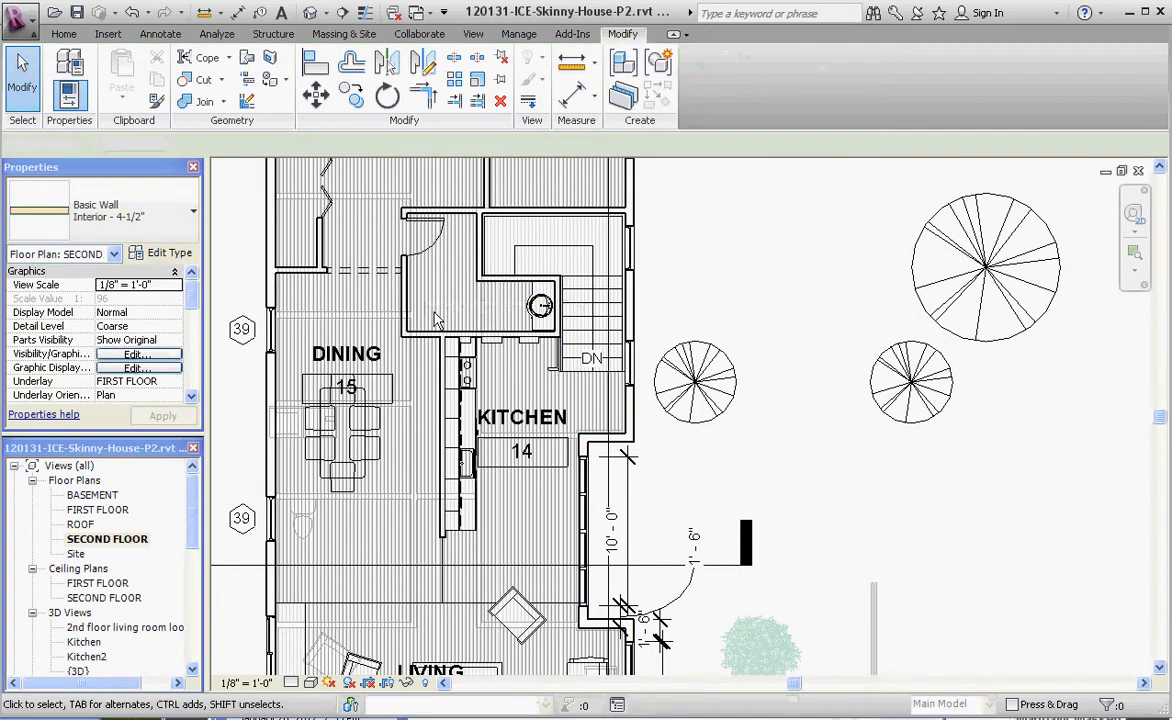
- Deselect the wall and reopen the 2nd floor living room camera view
left_click(366, 270)
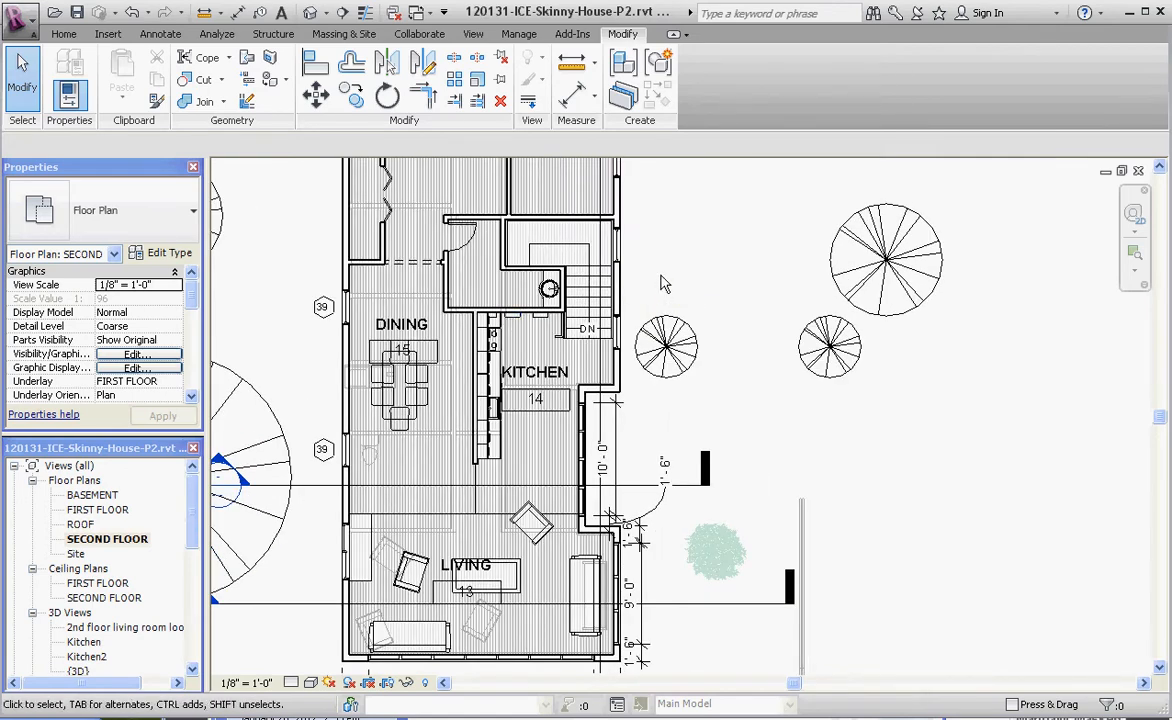
mouse_move(230, 490)
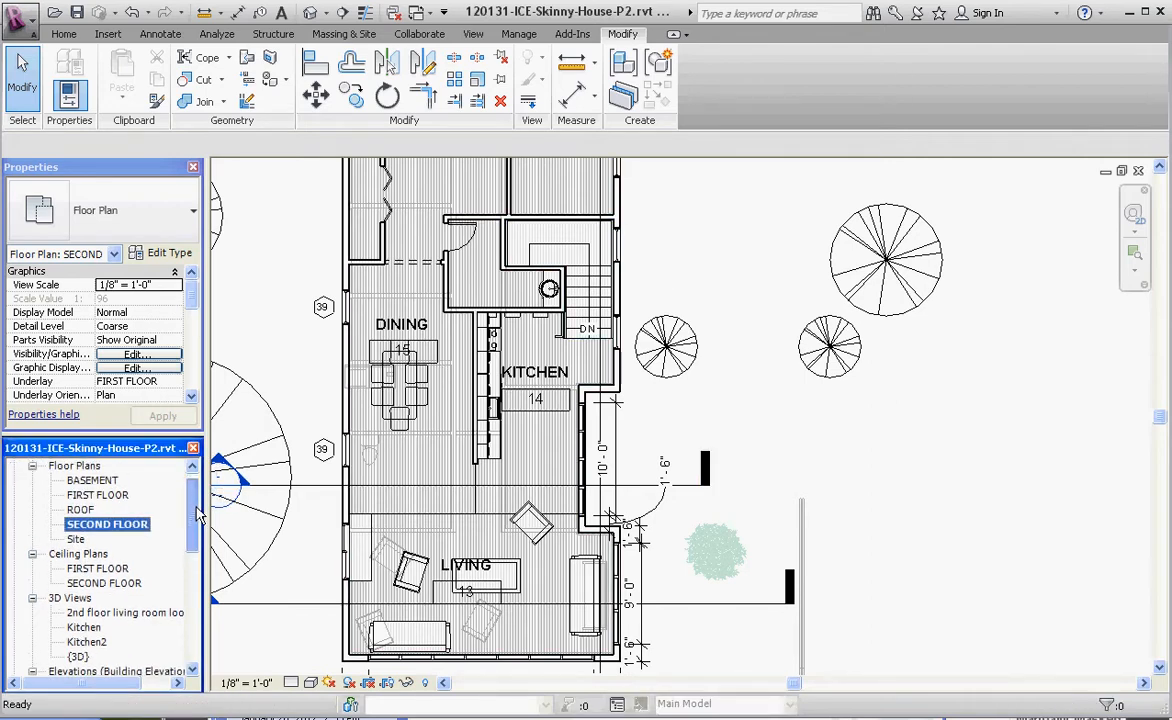
scroll("down", 3)
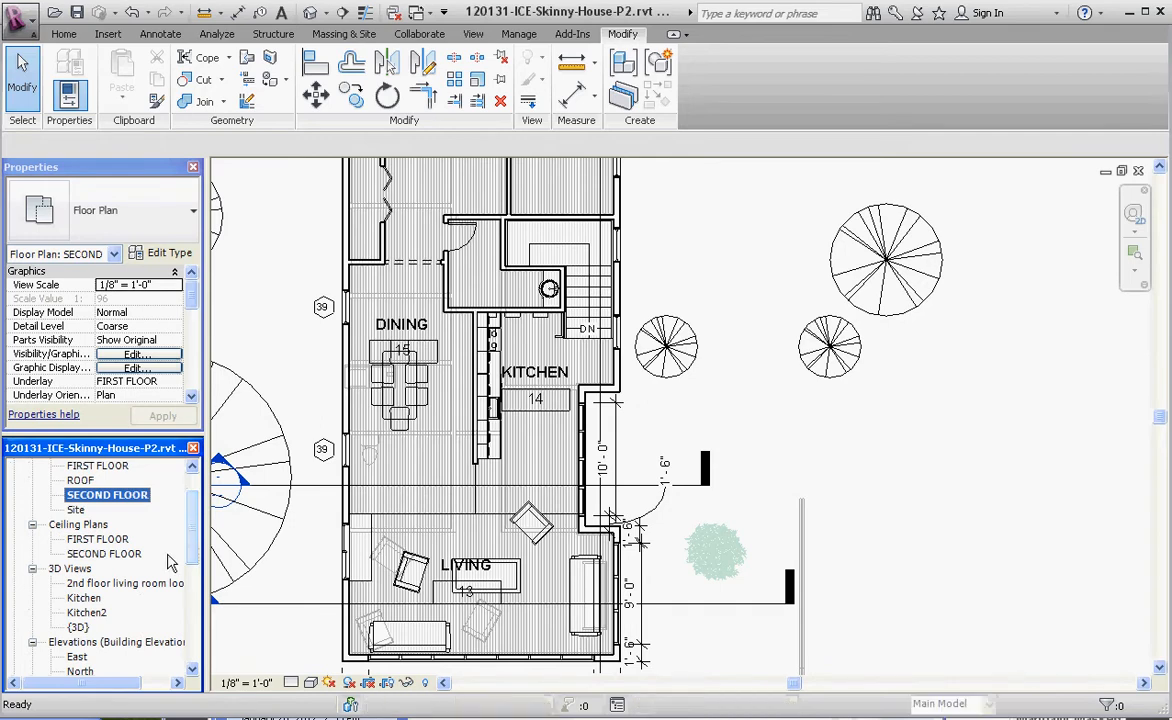
double_click(124, 584)
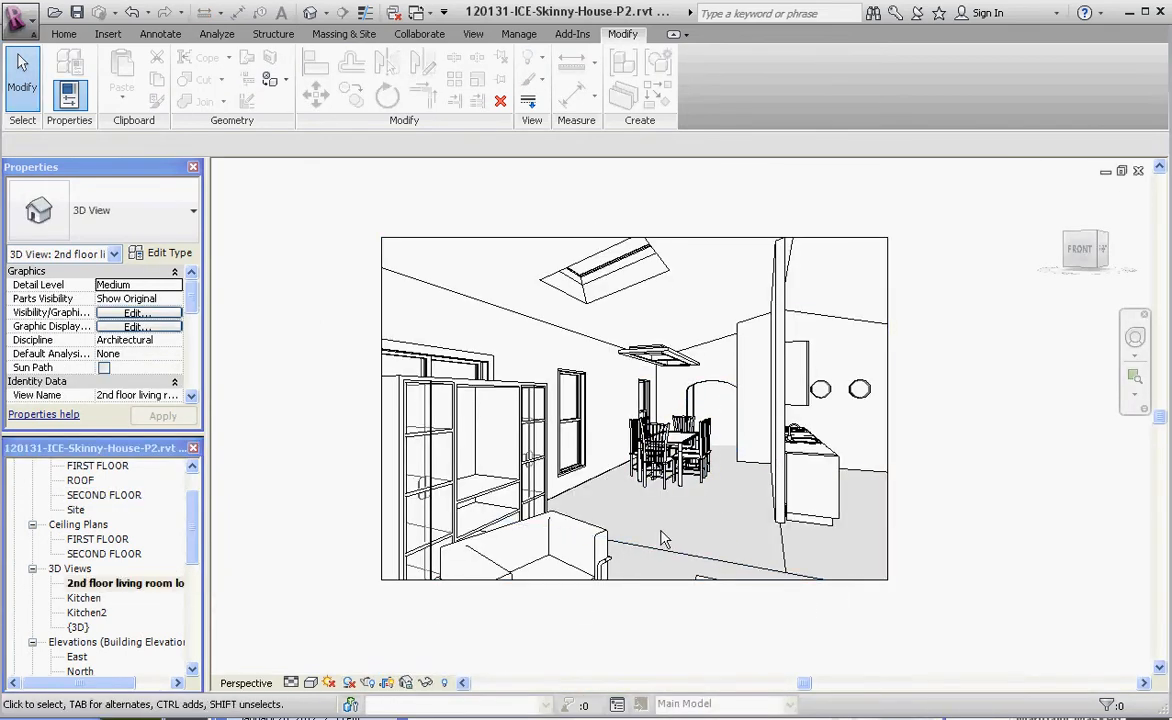
left_click(670, 440)
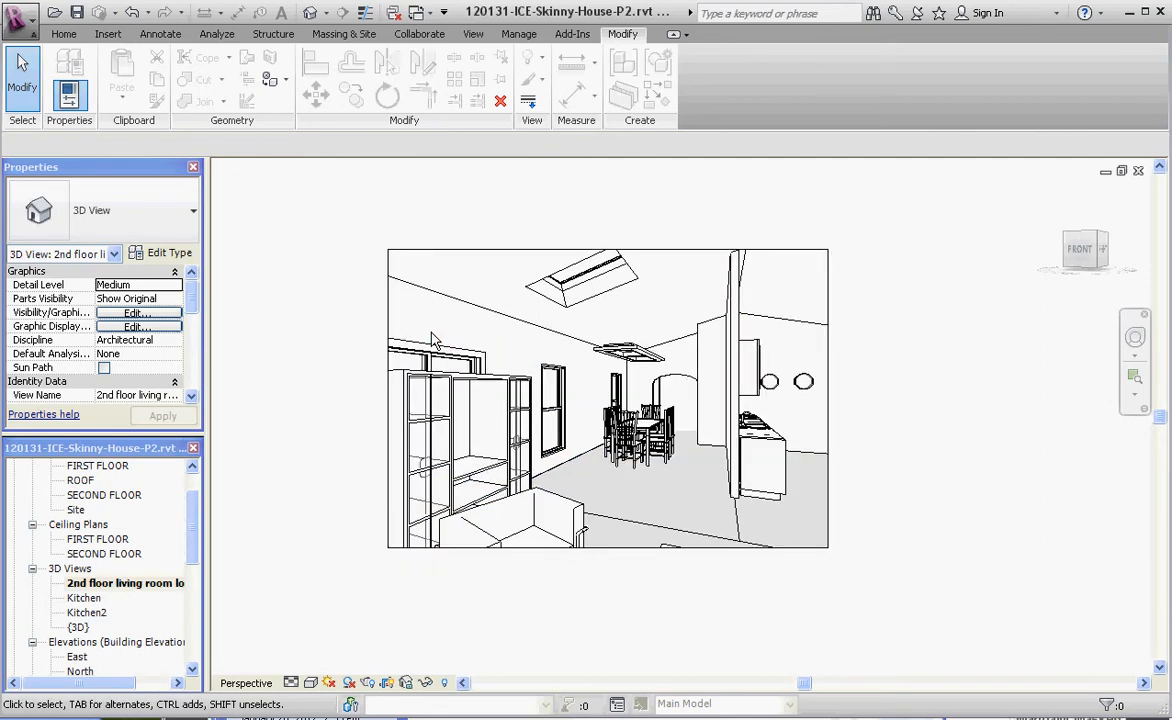
mouse_move(994, 350)
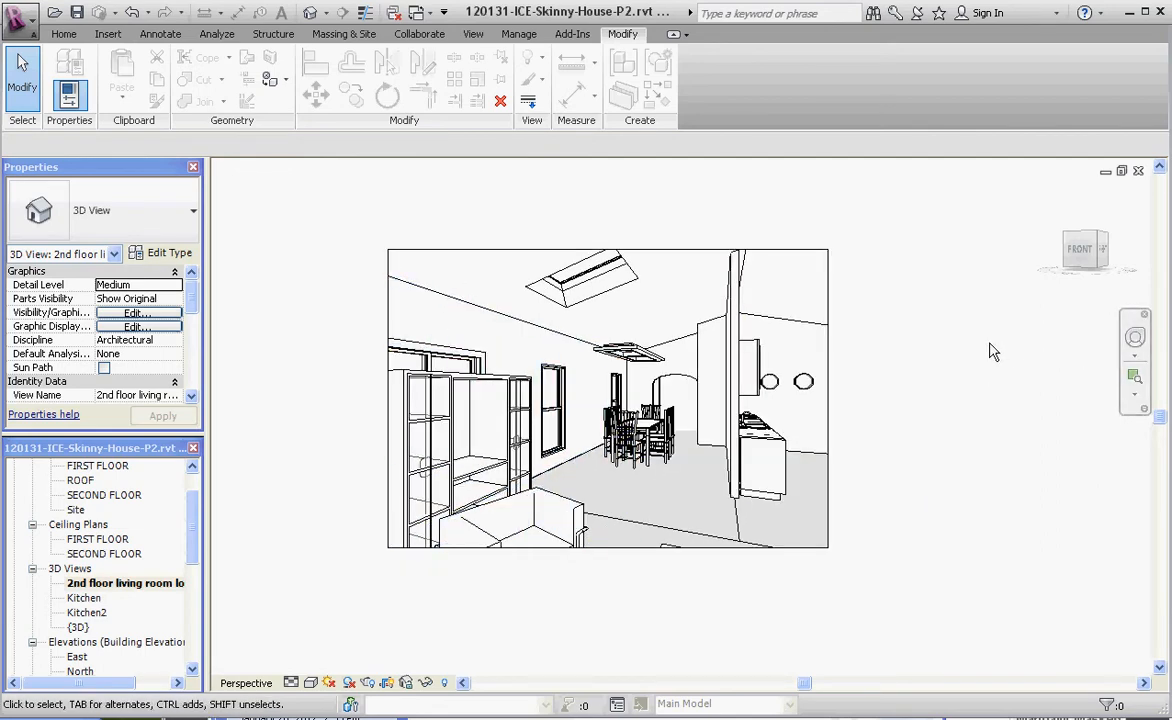